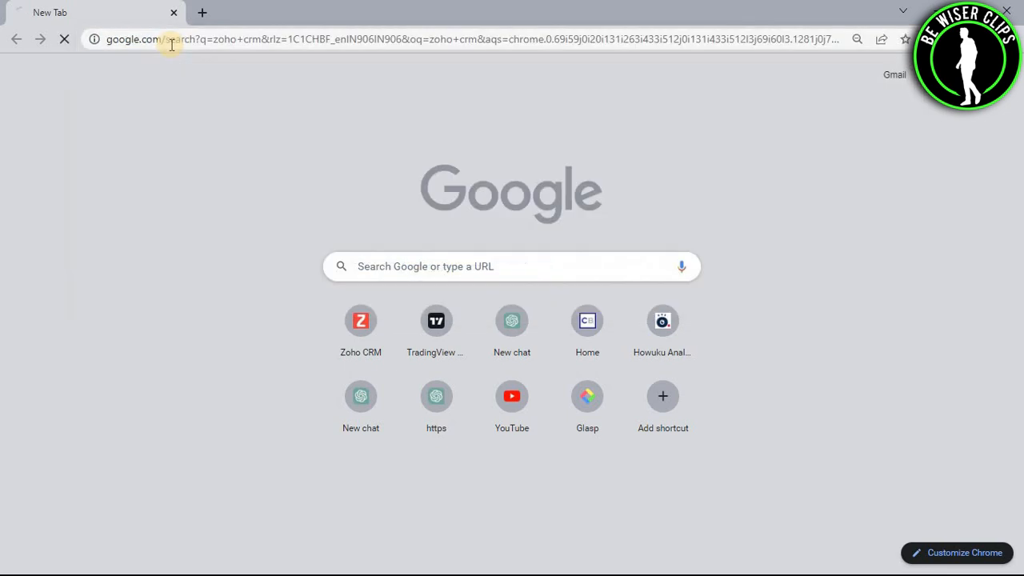
- Search Google for 'zoho crm', reach zoho.com, and enter Zoho CRM via the account avatar's Access option
{"action": "key", "text": "Return"}
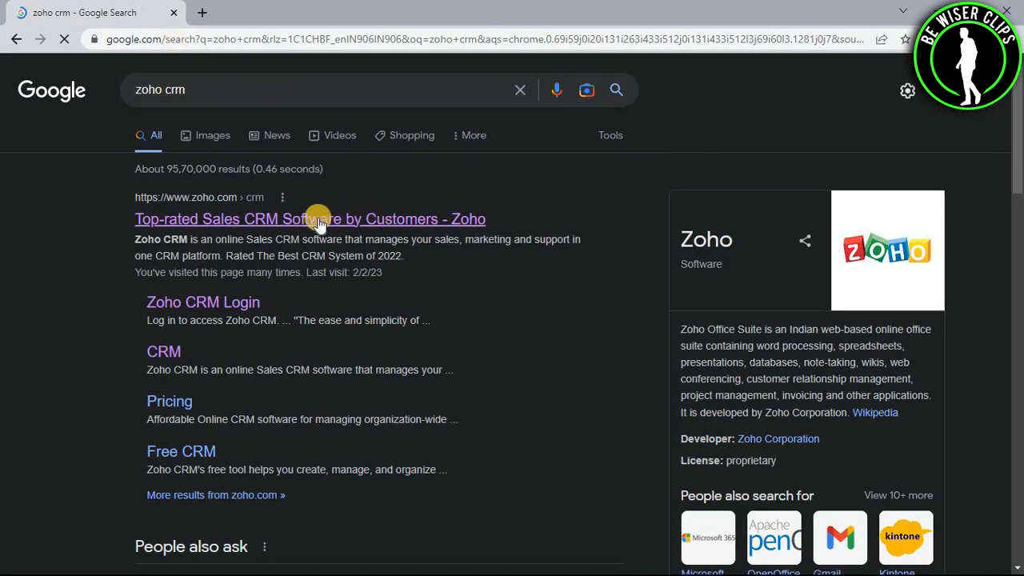
{"action": "left_click", "coordinate": [310, 218]}
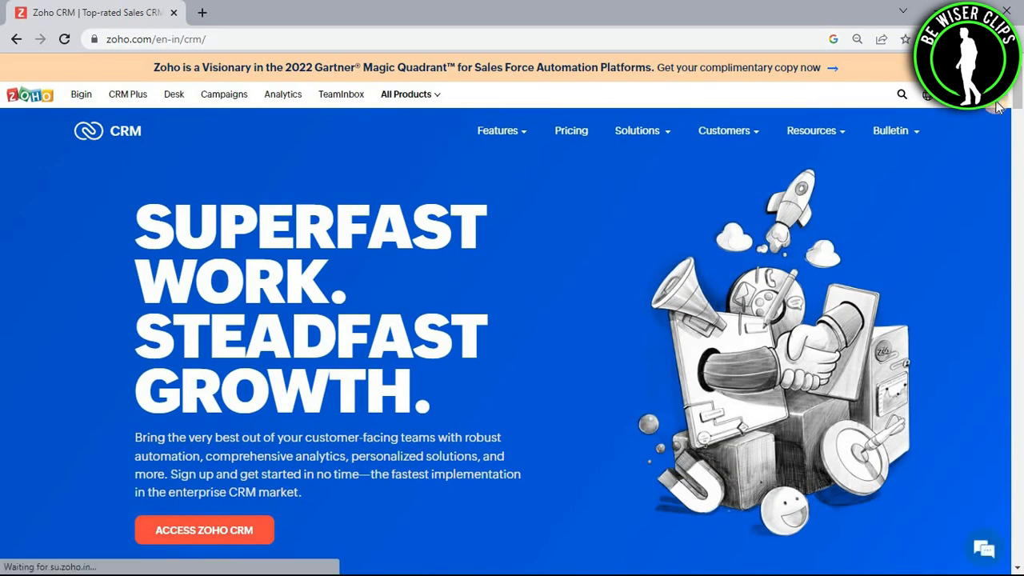
{"action": "left_click", "coordinate": [926, 94]}
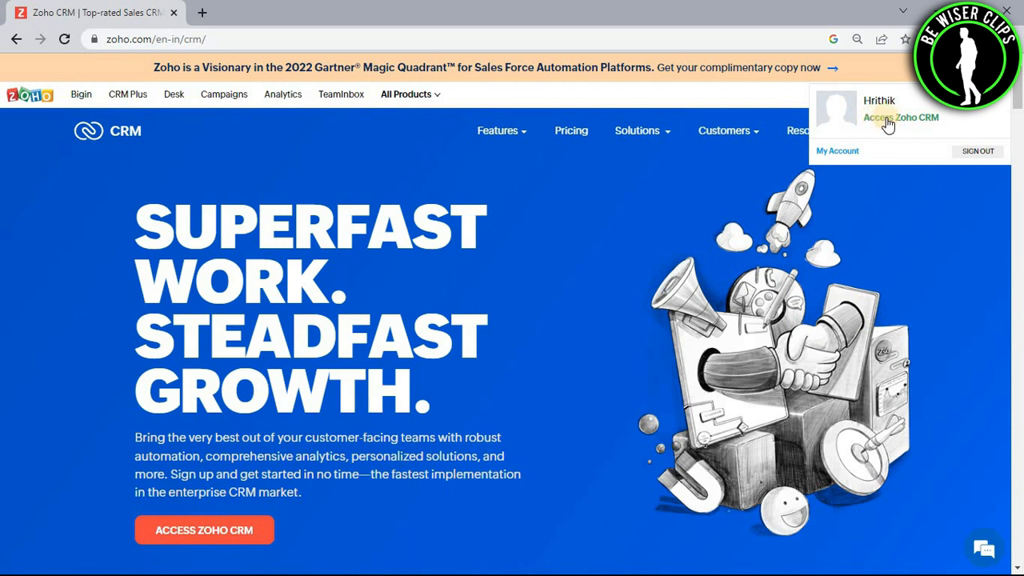
{"action": "left_click", "coordinate": [899, 119]}
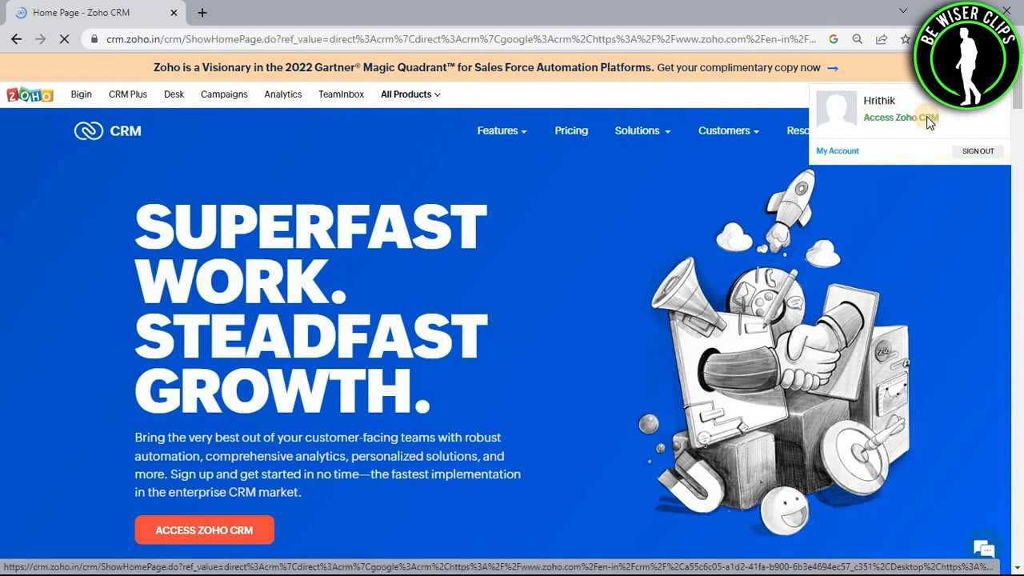
{"action": "left_click", "coordinate": [901, 119]}
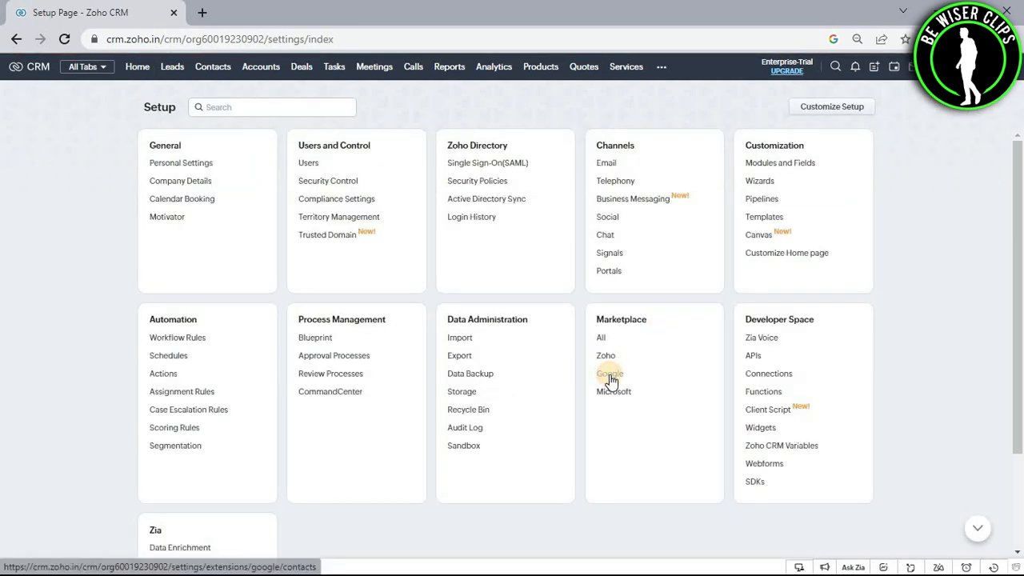
- From Setup's Marketplace, go into the Google integration and begin Google Contacts authentication
{"action": "left_click", "coordinate": [607, 375]}
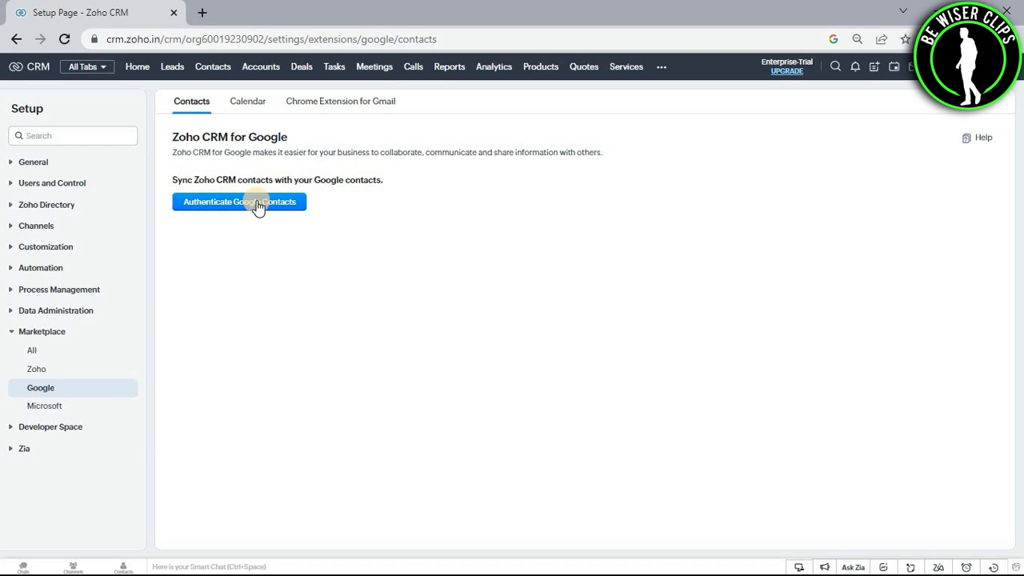
{"action": "left_click", "coordinate": [240, 201]}
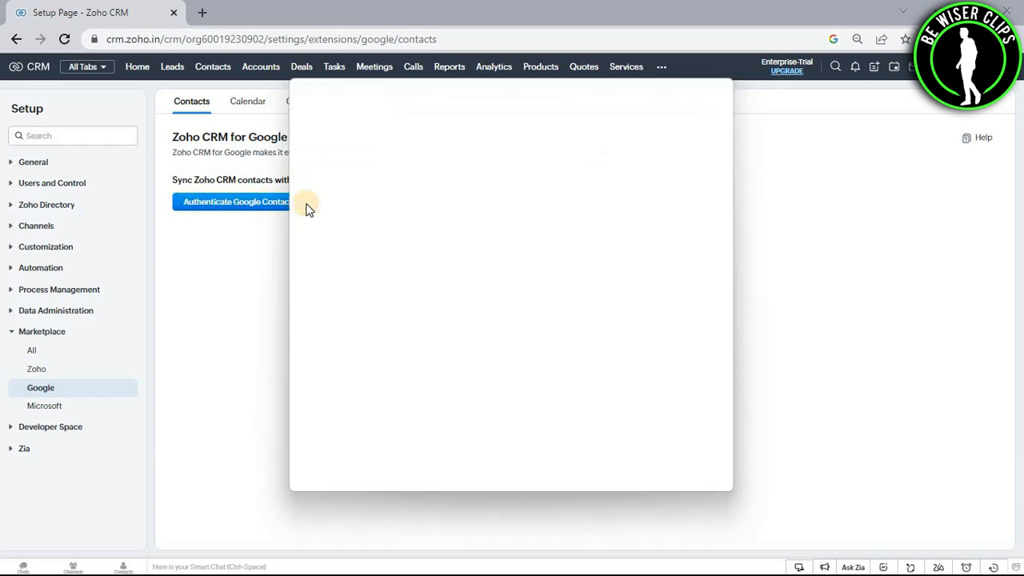
- Allow Zoho Corp to see and edit the Google account's contacts in the consent window
{"action": "left_click", "coordinate": [234, 202]}
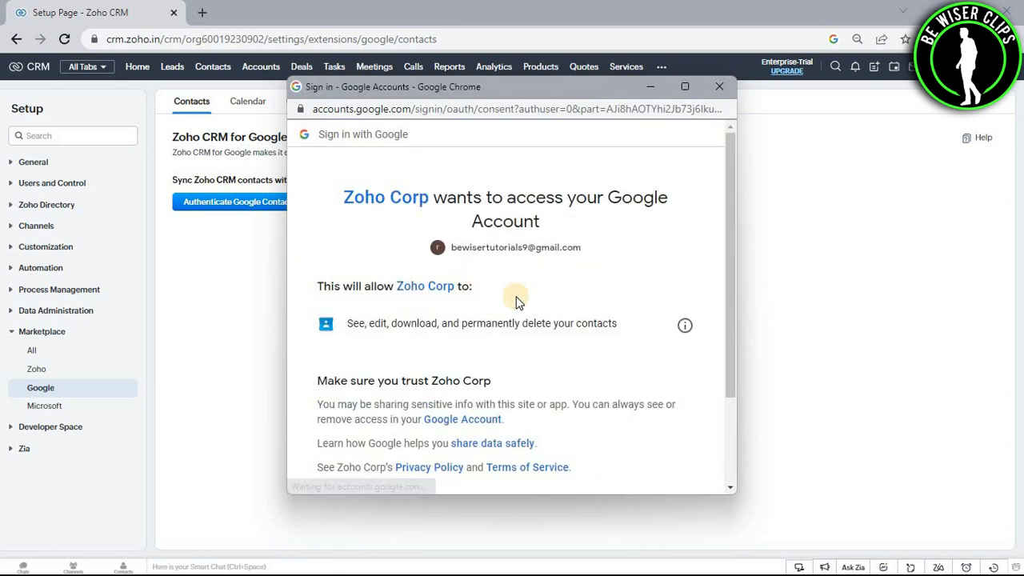
{"action": "scroll", "scroll_direction": "down", "scroll_amount": 3}
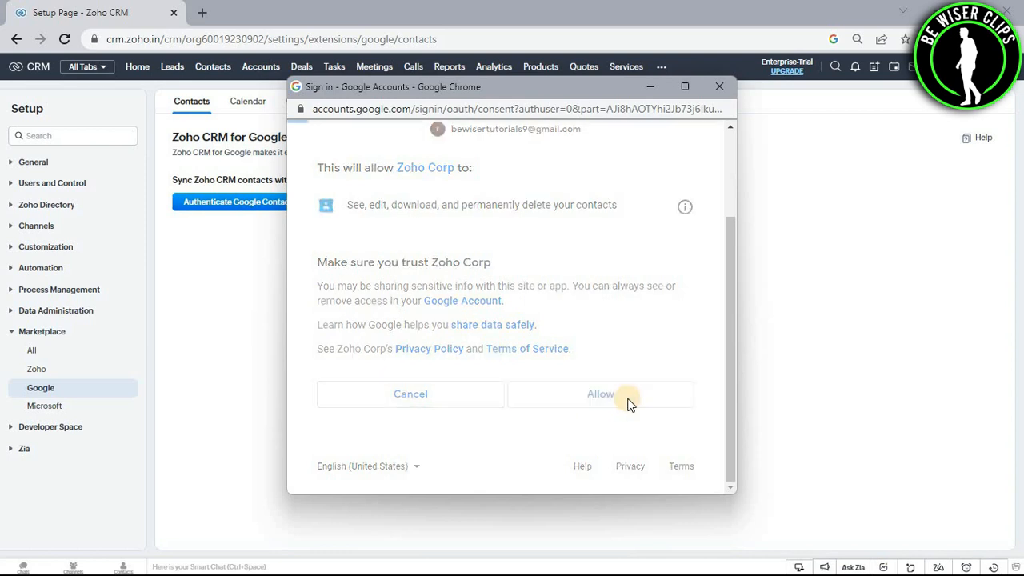
{"action": "left_click", "coordinate": [599, 393]}
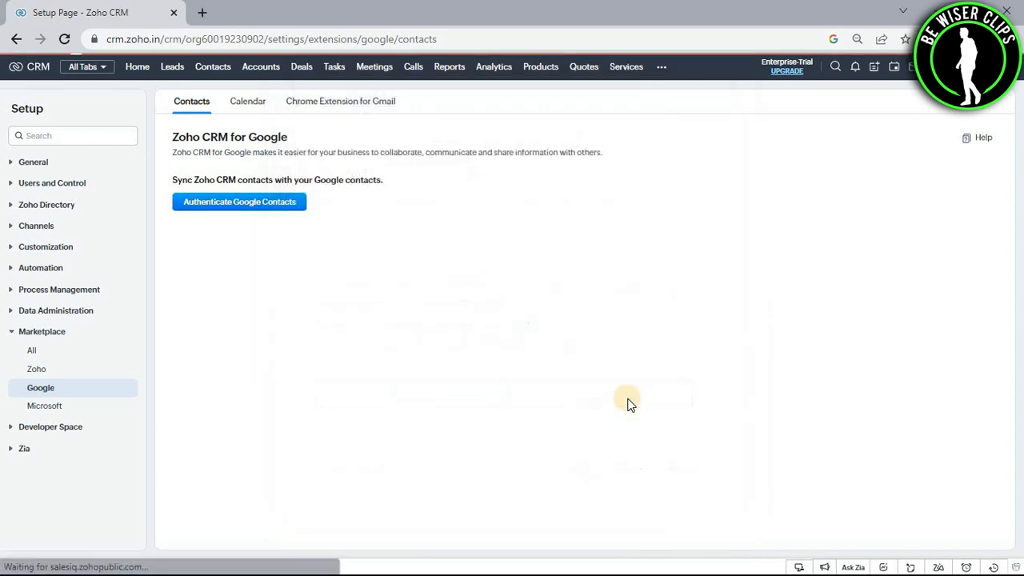
- Keep Two-Way Sync selected and save the Google Contacts field mapping and sync settings
{"action": "left_click", "coordinate": [240, 201]}
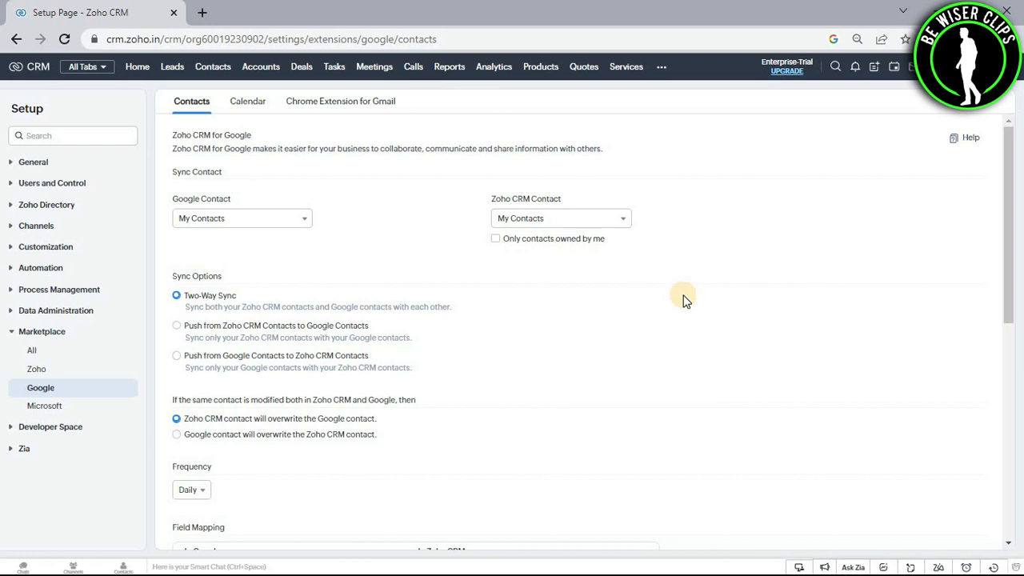
{"action": "mouse_move", "coordinate": [326, 303]}
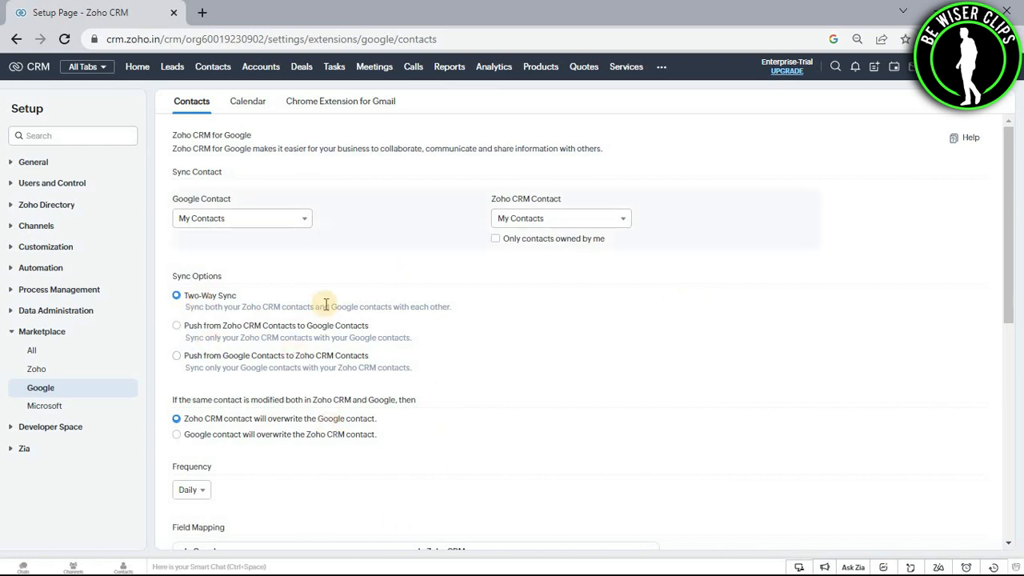
{"action": "mouse_move", "coordinate": [780, 355]}
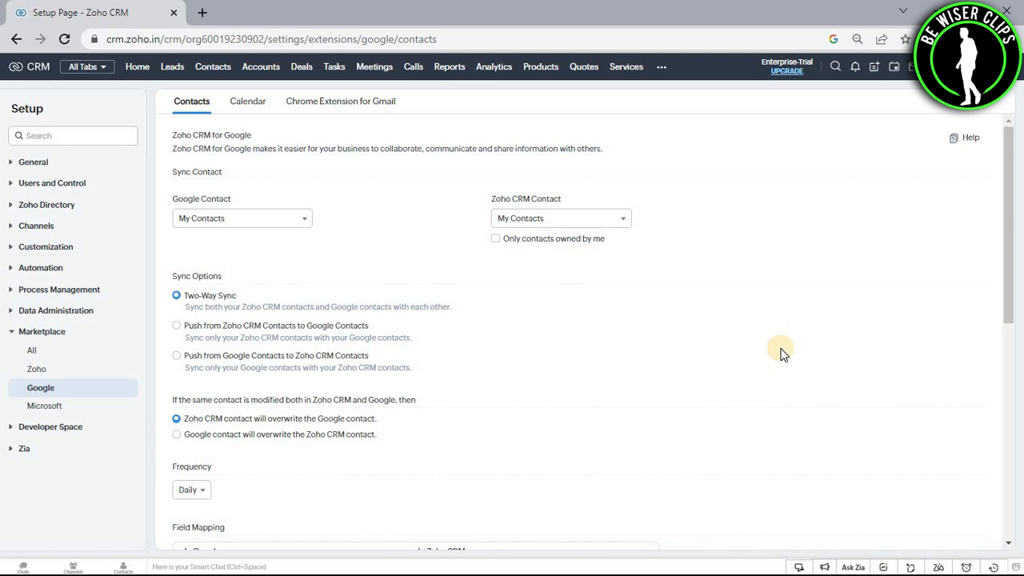
{"action": "scroll", "scroll_direction": "down", "scroll_amount": 3}
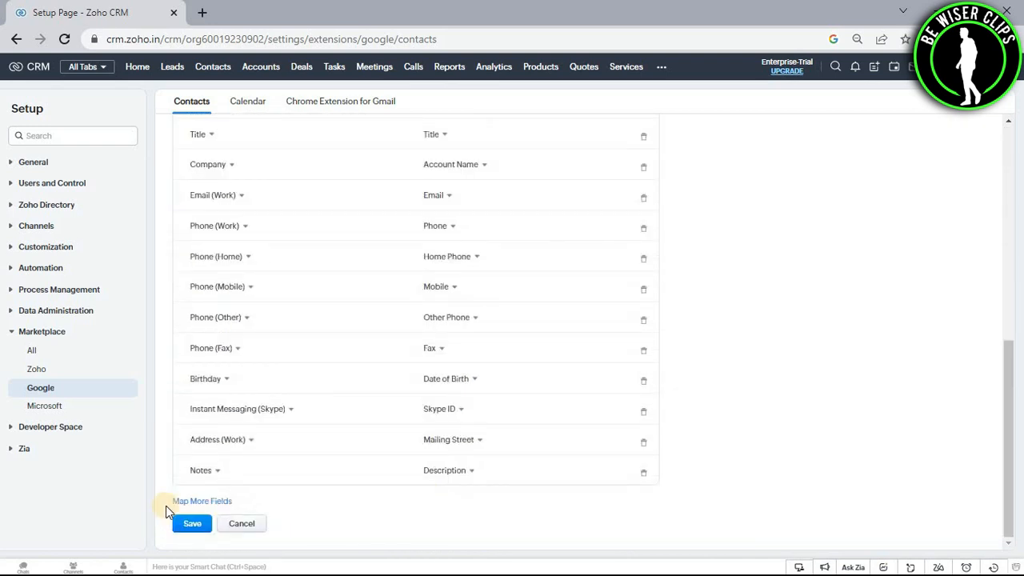
{"action": "left_click", "coordinate": [192, 523]}
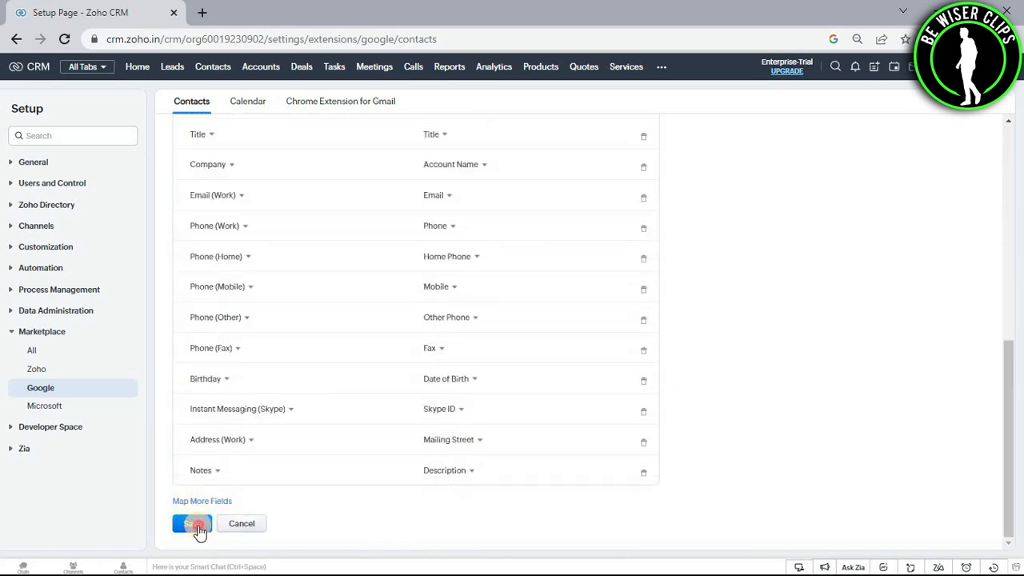
{"action": "left_click", "coordinate": [192, 523]}
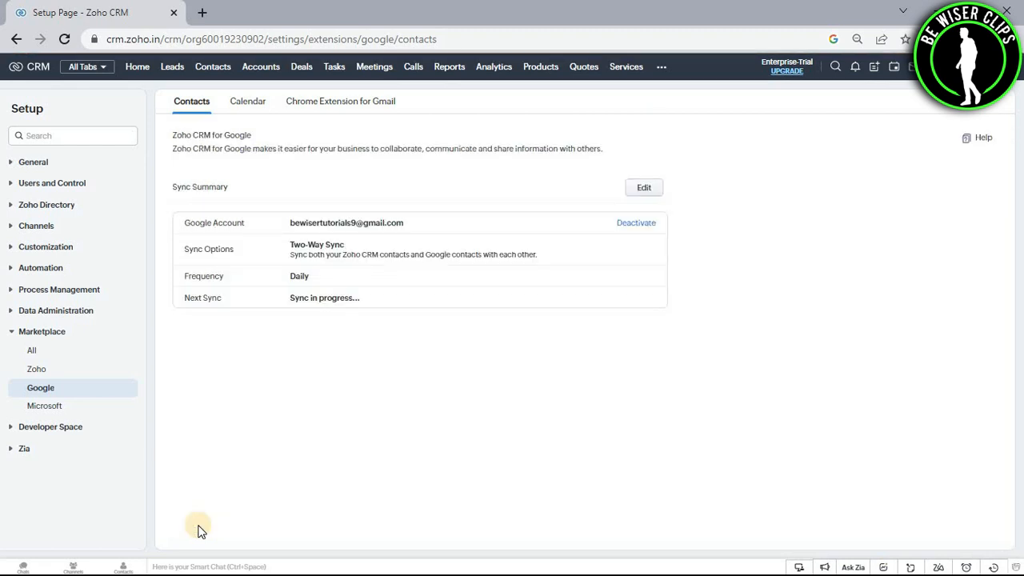